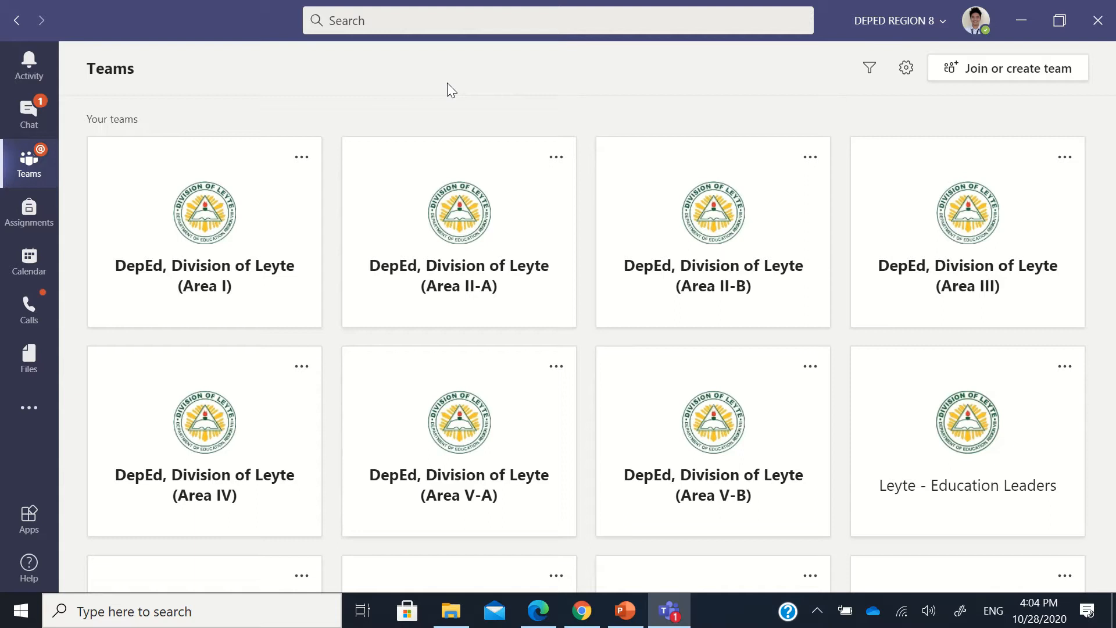
Switch to the Teams calendar showing the late October 2020 work week.
{"action": "left_click", "coordinate": [28, 262]}
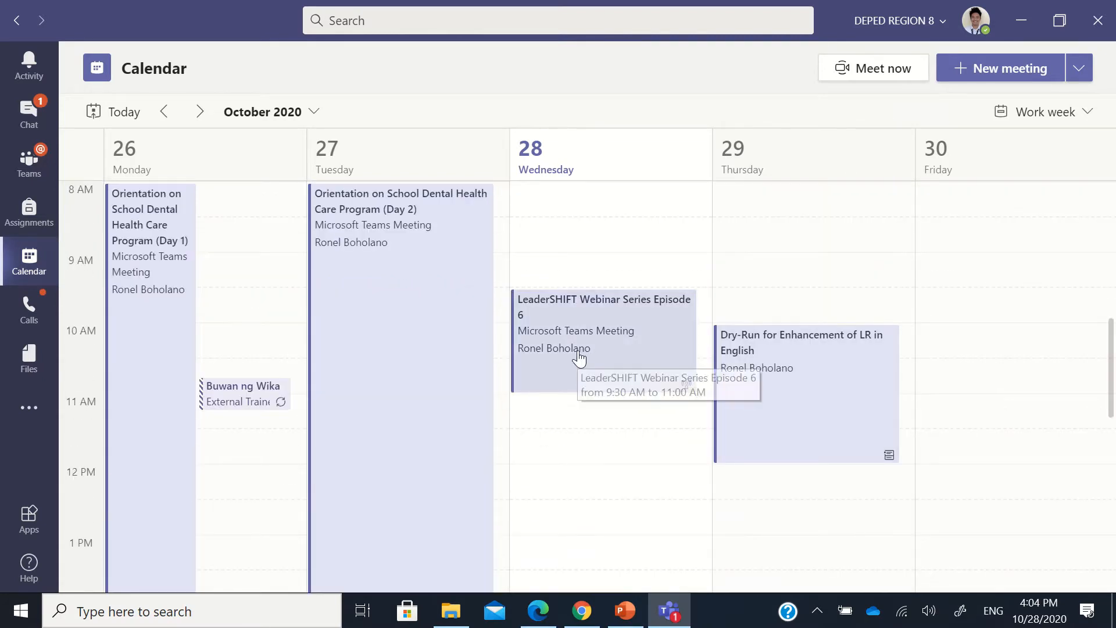
{"action": "mouse_move", "coordinate": [600, 364]}
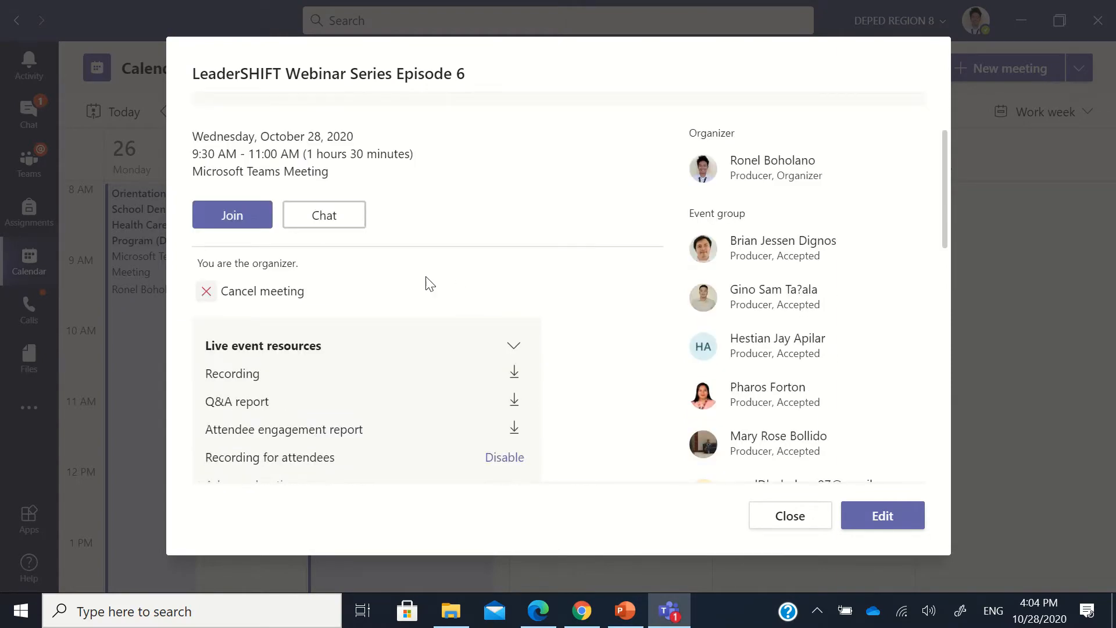
Scroll the event details down to the Live event resources and backup recording options.
{"action": "scroll", "scroll_direction": "down", "scroll_amount": 3}
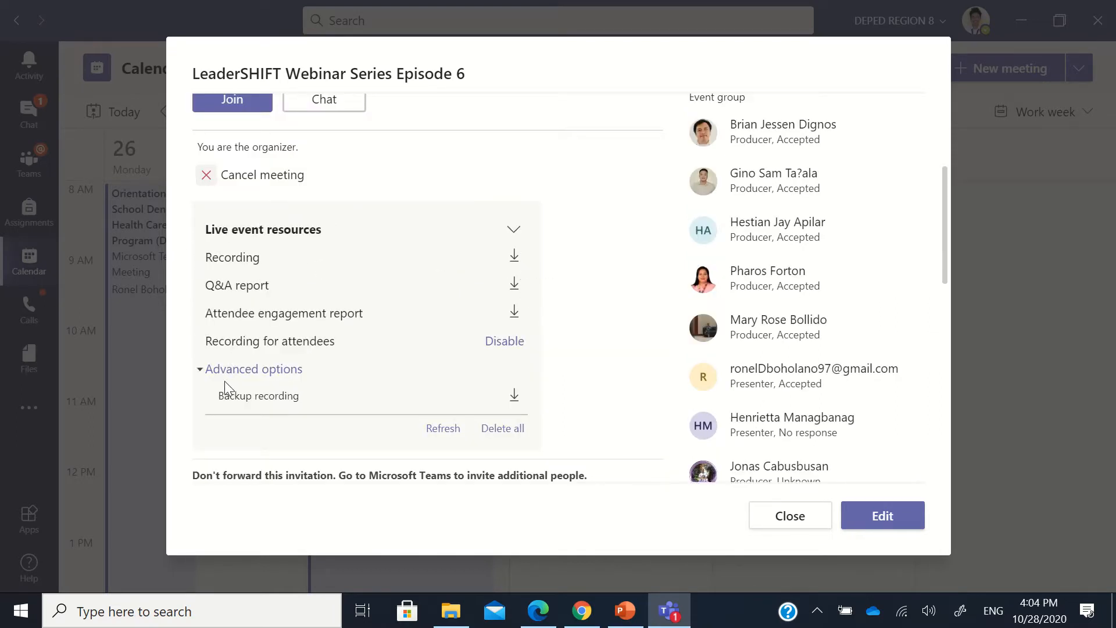
{"action": "mouse_move", "coordinate": [292, 302]}
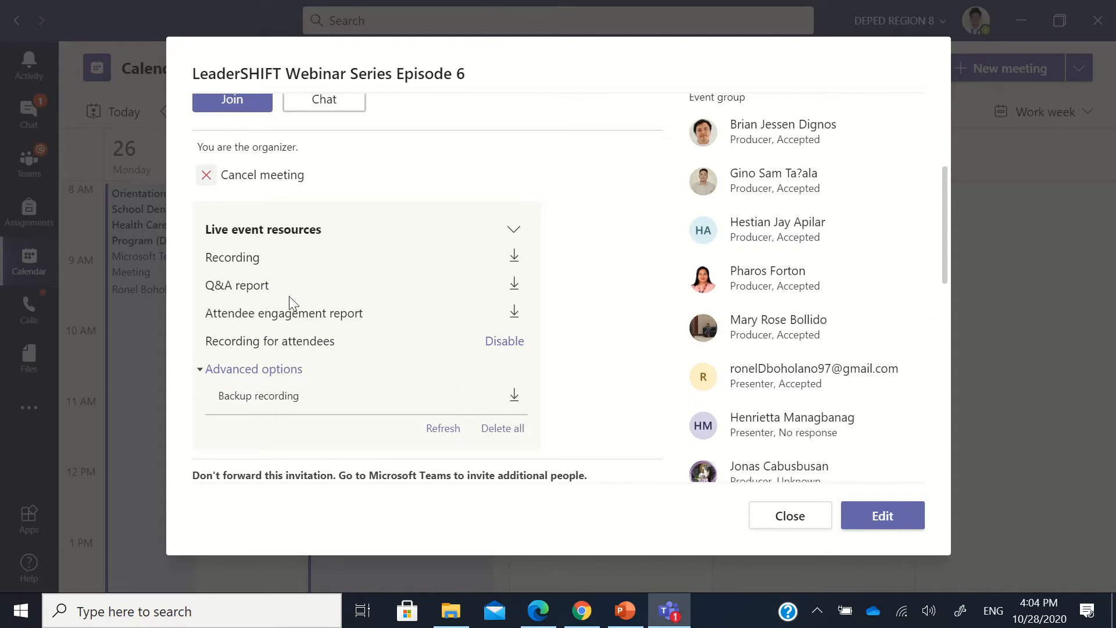
{"action": "mouse_move", "coordinate": [566, 305]}
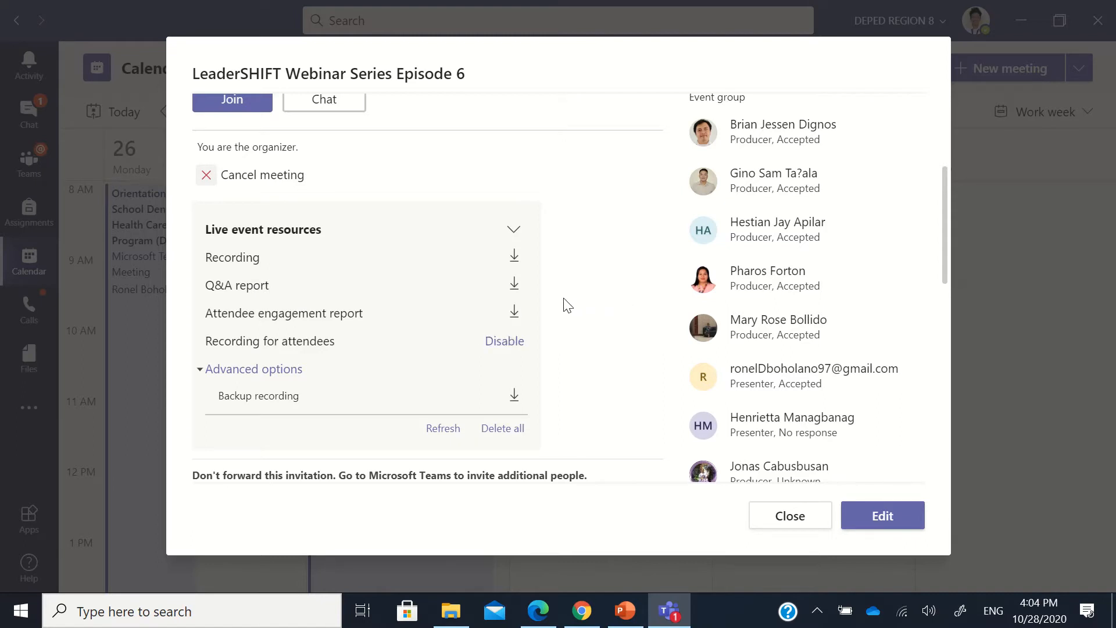
Start downloading the webinar's Recording.mp4 from Live event resources.
{"action": "left_click", "coordinate": [513, 256]}
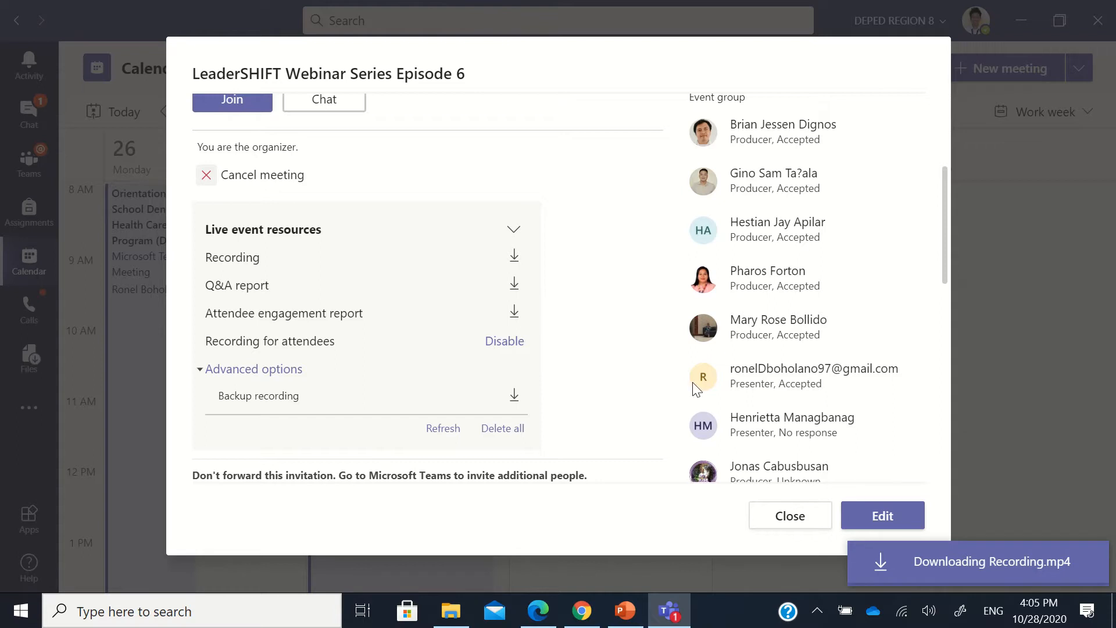
{"action": "mouse_move", "coordinate": [512, 285]}
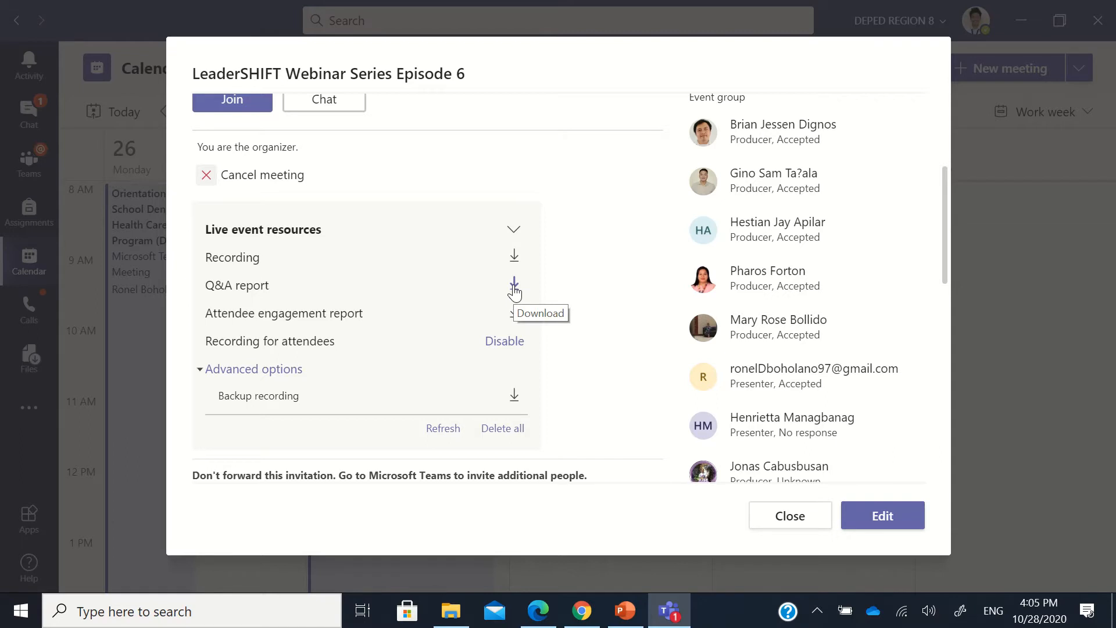
Download the webinar's Q&A report from Live event resources.
{"action": "left_click", "coordinate": [514, 285]}
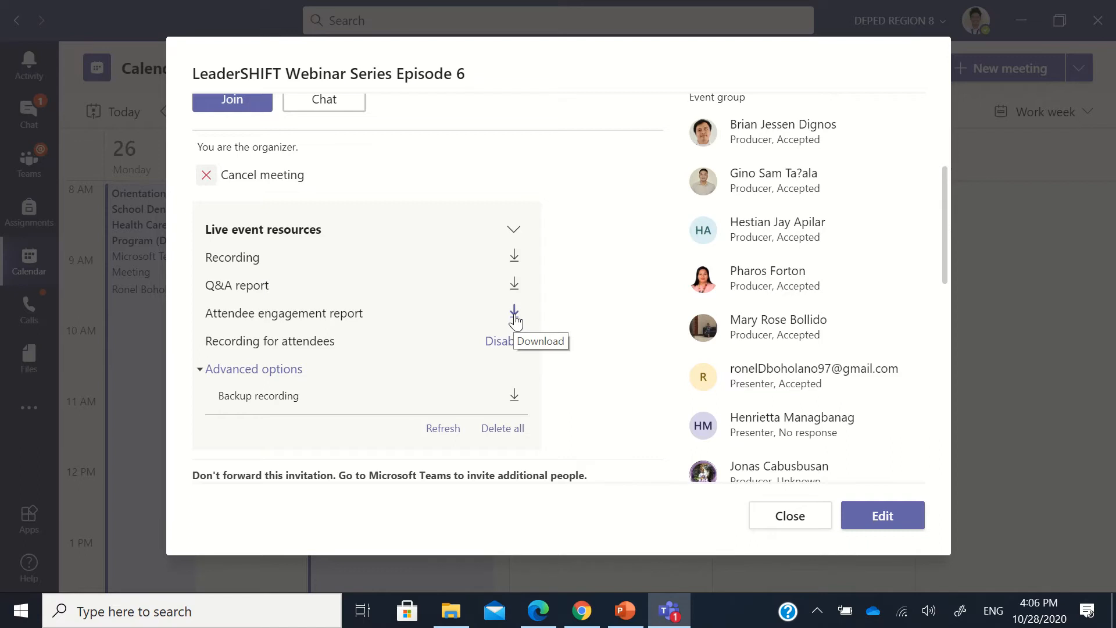
Download the webinar's attendee engagement report.
{"action": "left_click", "coordinate": [513, 313]}
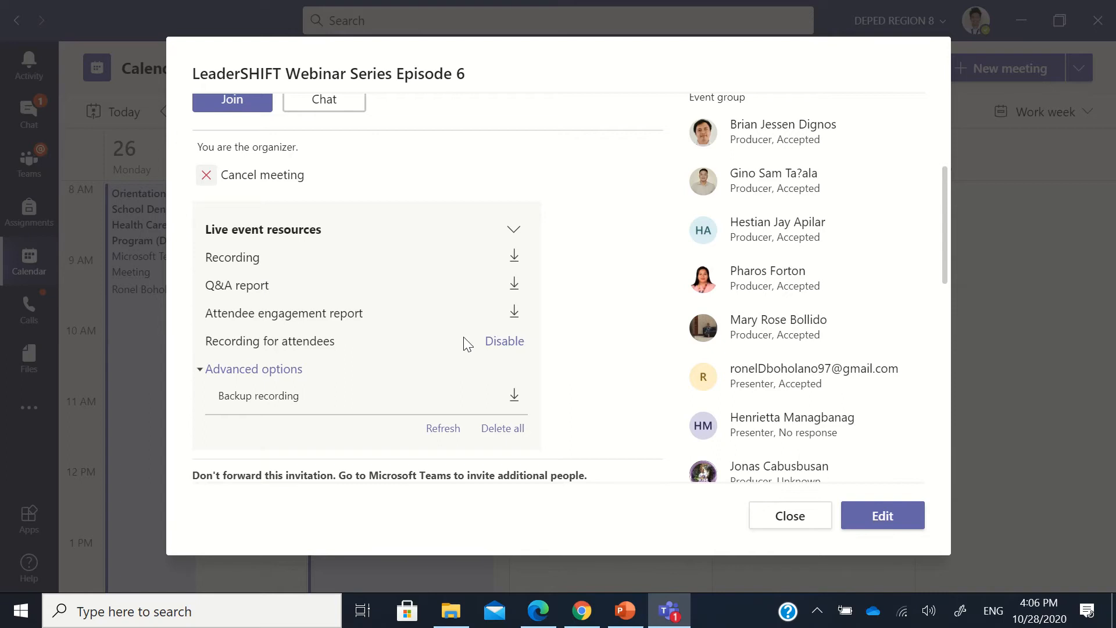
{"action": "mouse_move", "coordinate": [405, 353]}
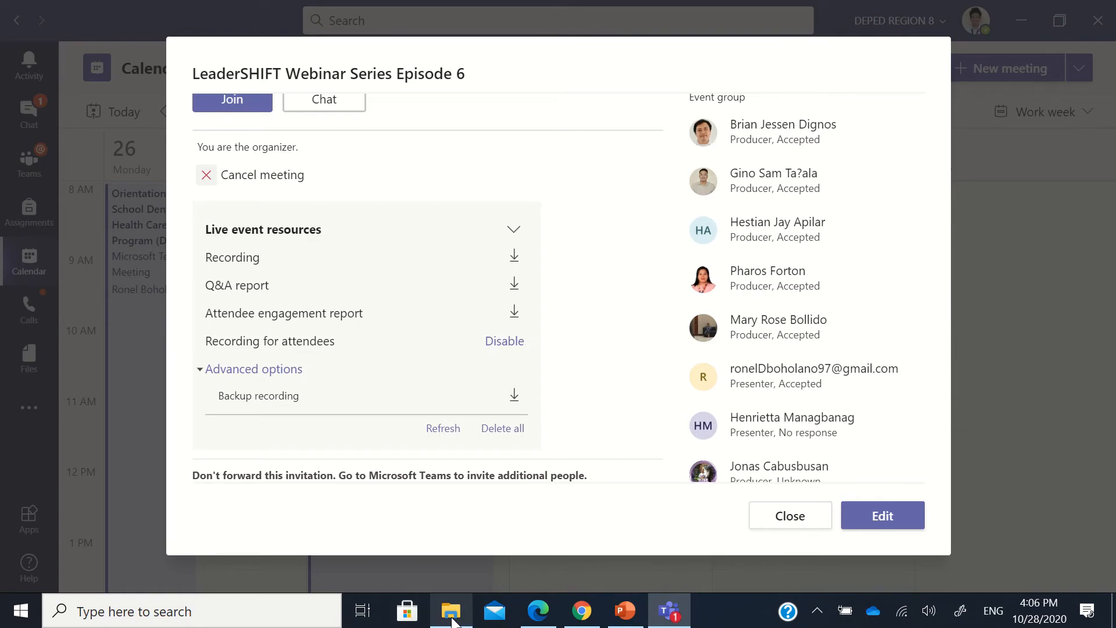
Bring up the downloaded files so Qna_Report.csv opens in Excel.
{"action": "left_click", "coordinate": [514, 312]}
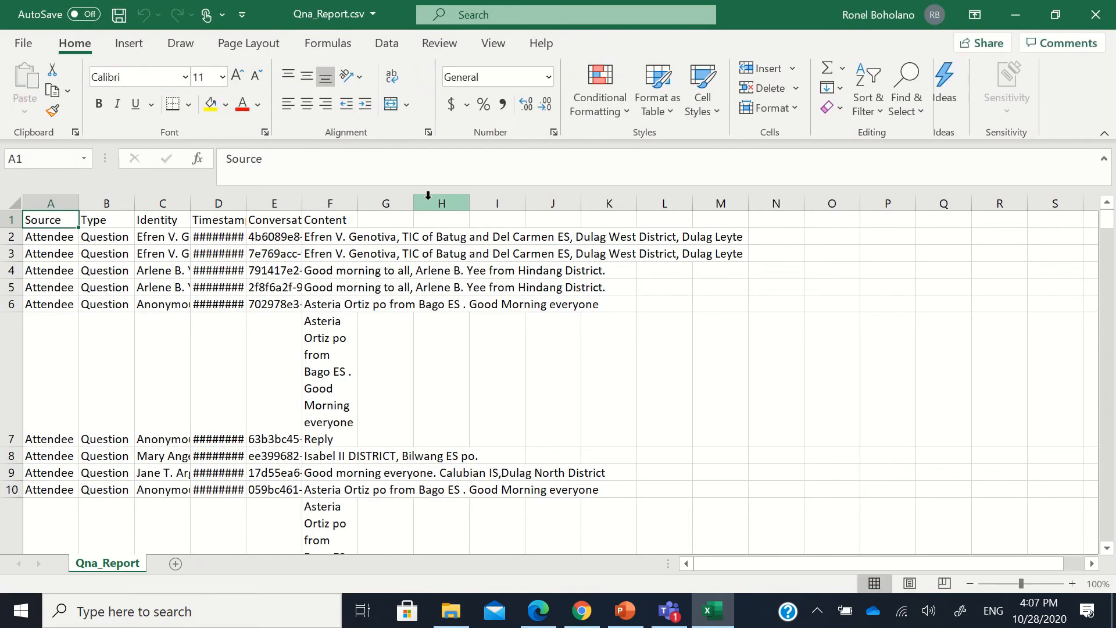
{"action": "left_click", "coordinate": [386, 303]}
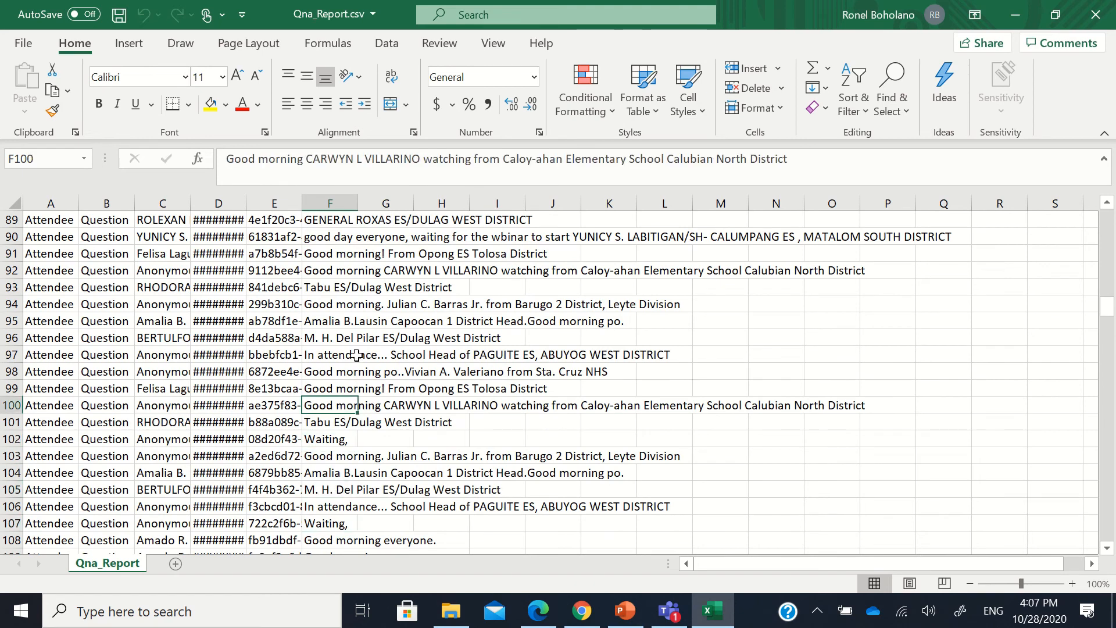
{"action": "left_click", "coordinate": [451, 610]}
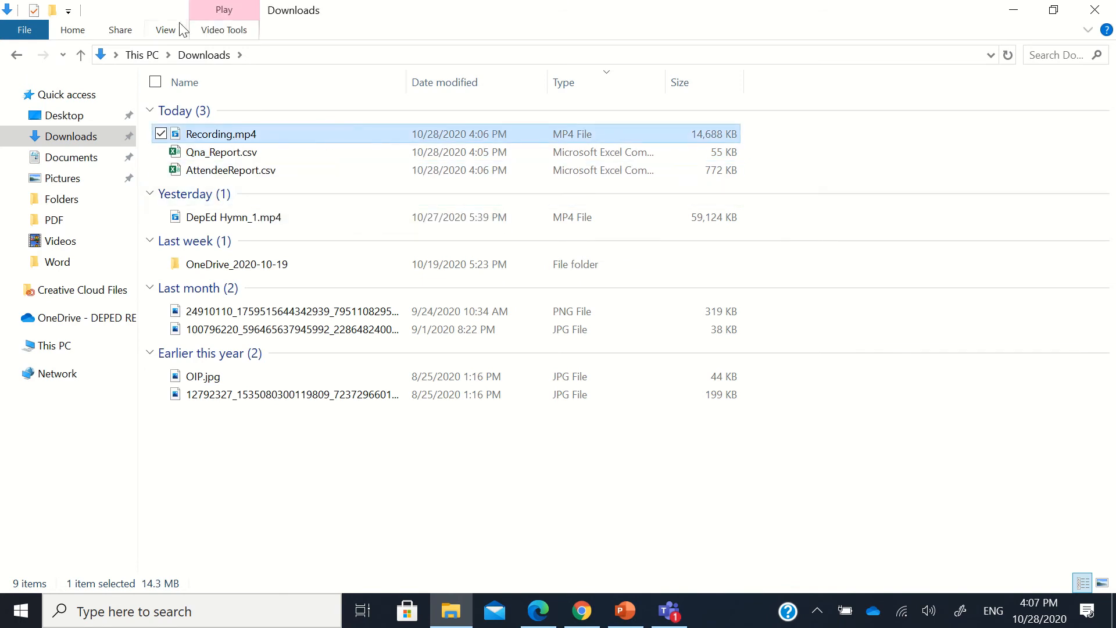
Display the Downloads folder's three event files as large icons.
{"action": "left_click", "coordinate": [165, 31]}
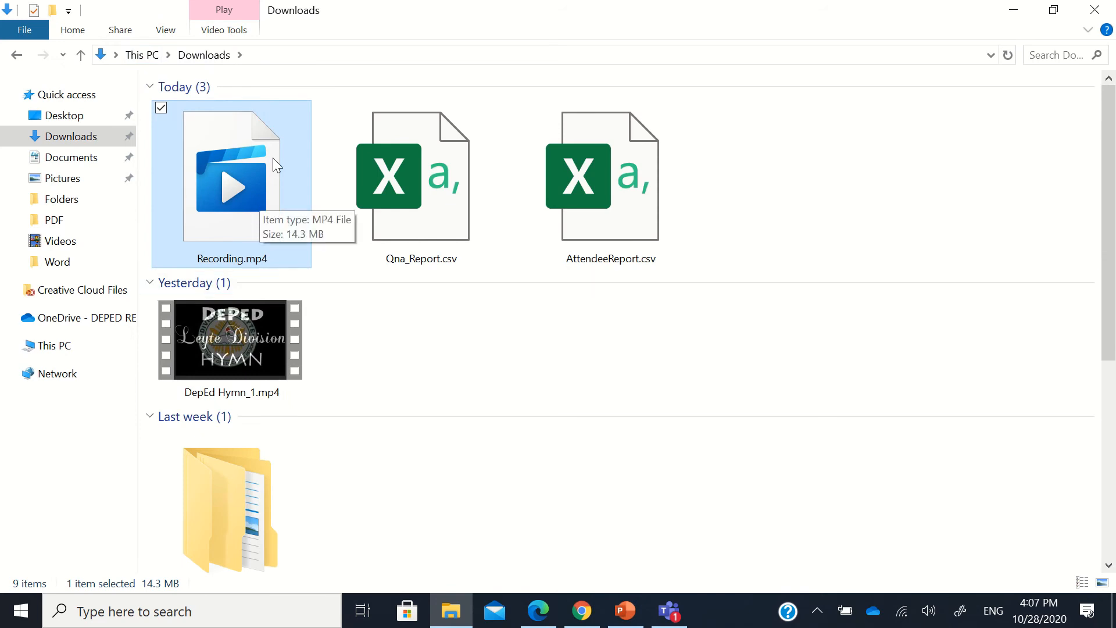
{"action": "mouse_move", "coordinate": [269, 186]}
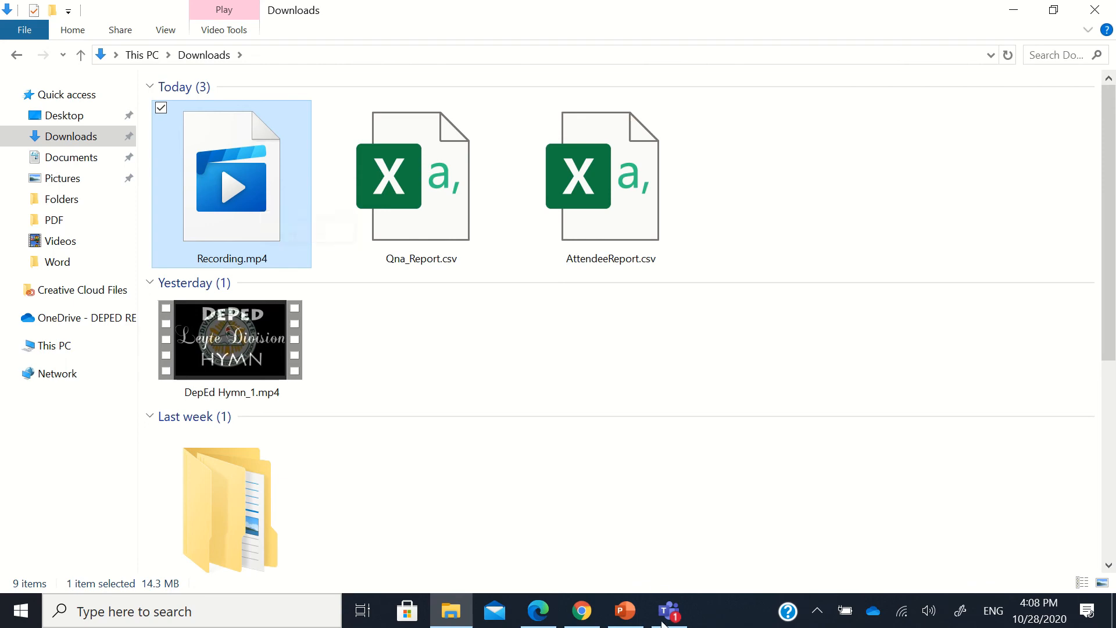
Return to Teams and close the webinar event details, landing on the calendar.
{"action": "left_click", "coordinate": [667, 611]}
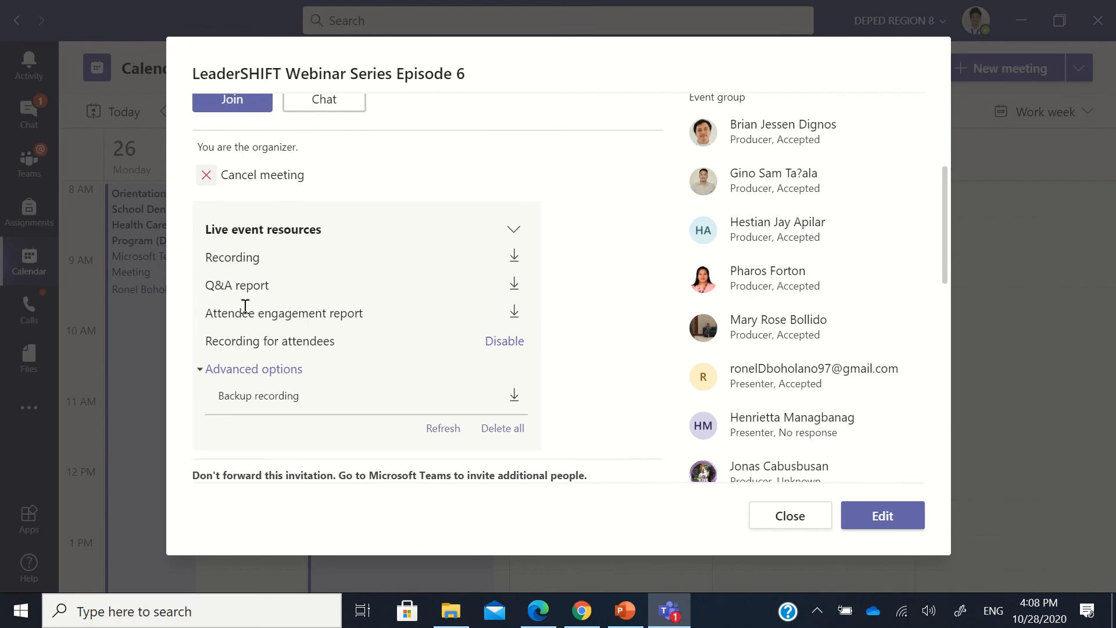
{"action": "mouse_move", "coordinate": [513, 316]}
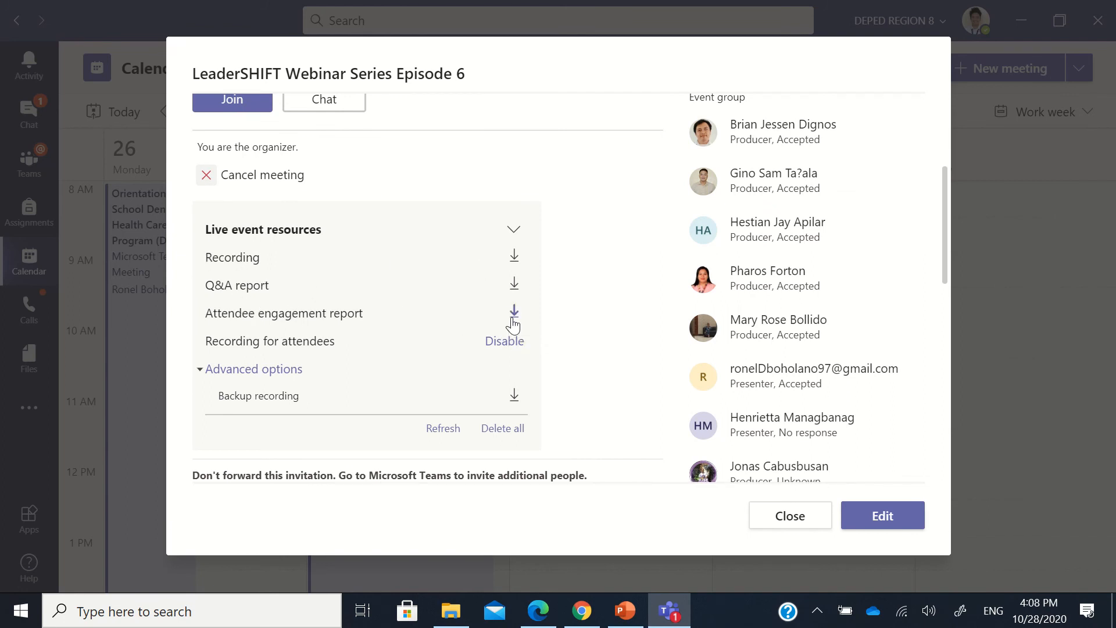
{"action": "left_click", "coordinate": [789, 515]}
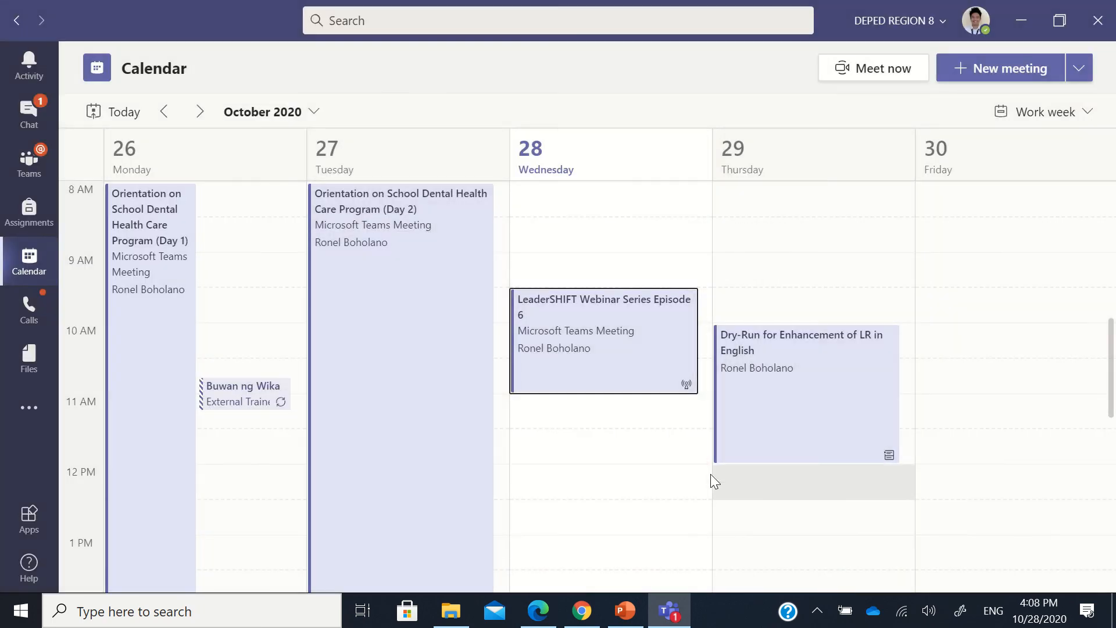
{"action": "left_click", "coordinate": [400, 208]}
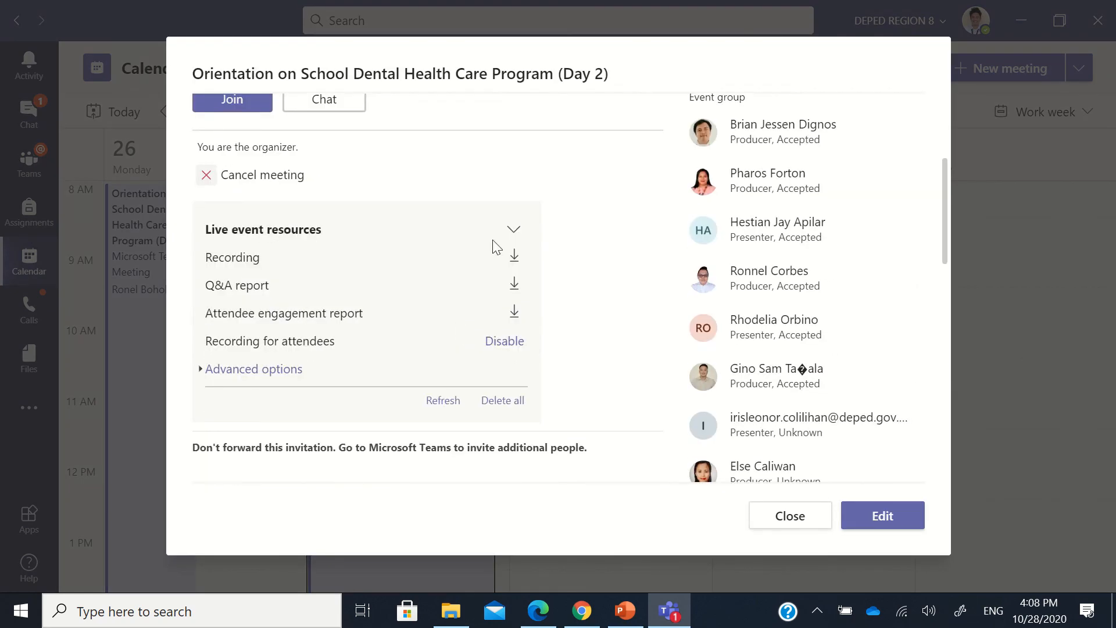
{"action": "mouse_move", "coordinate": [440, 271]}
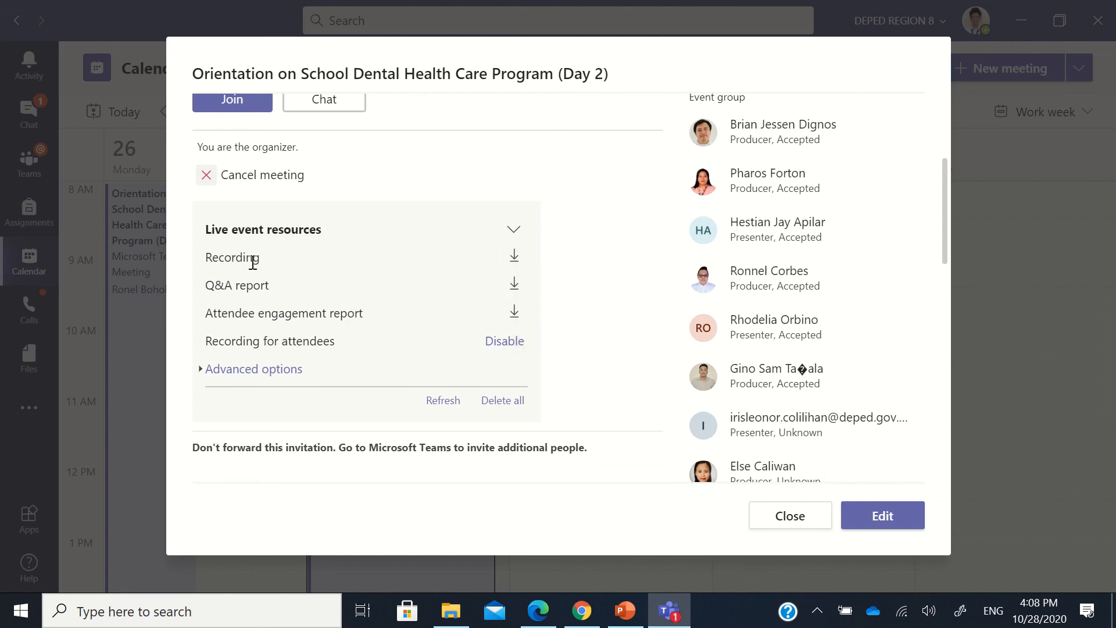
{"action": "mouse_move", "coordinate": [513, 312]}
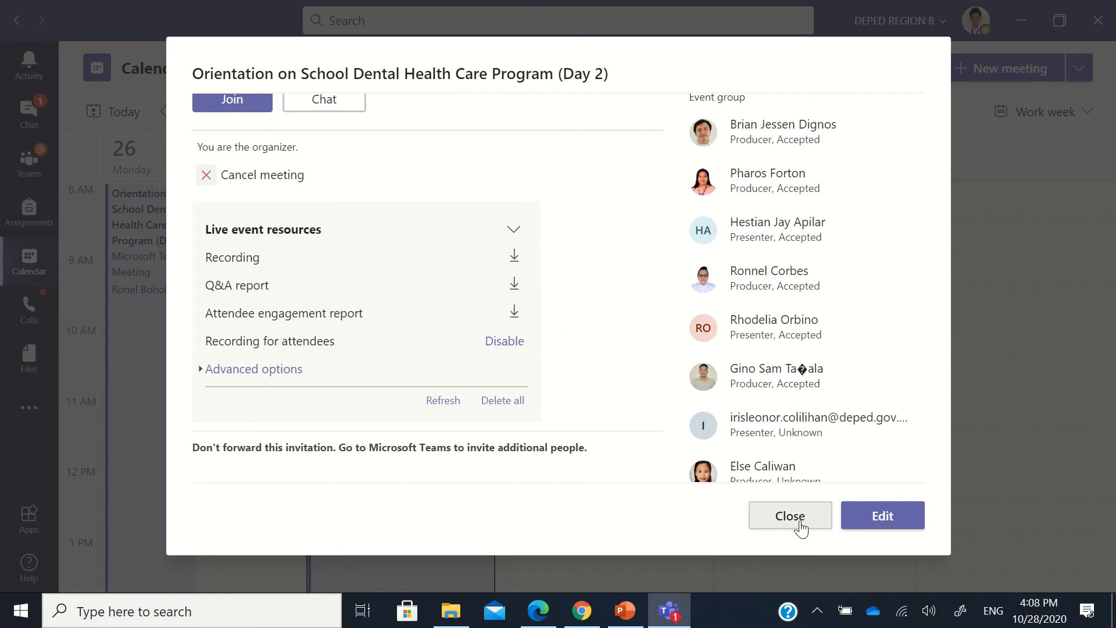
{"action": "left_click", "coordinate": [790, 515]}
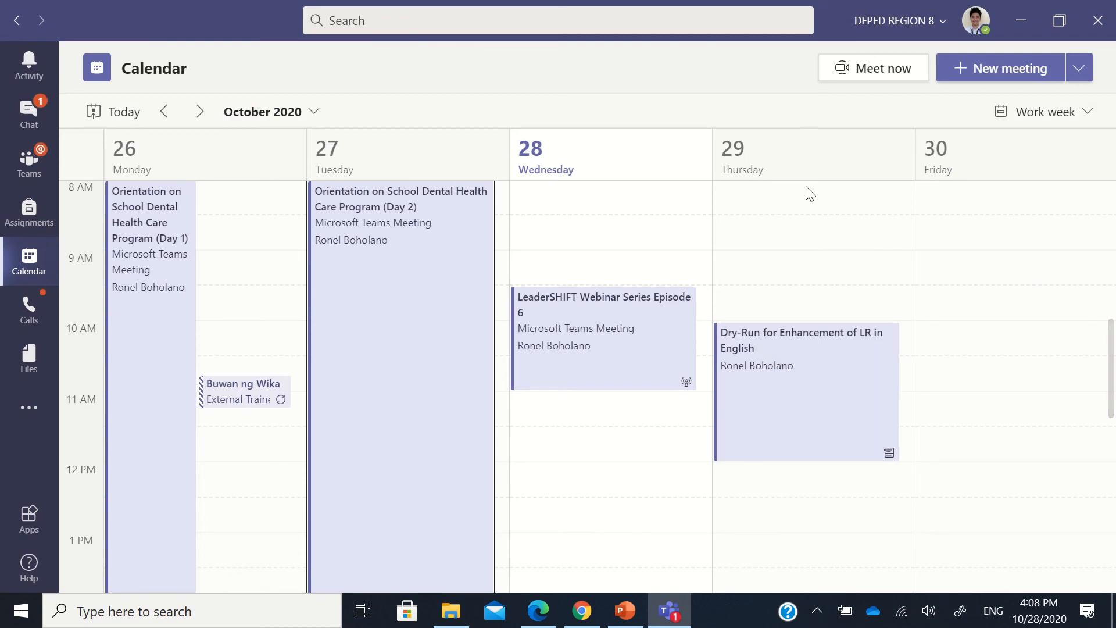